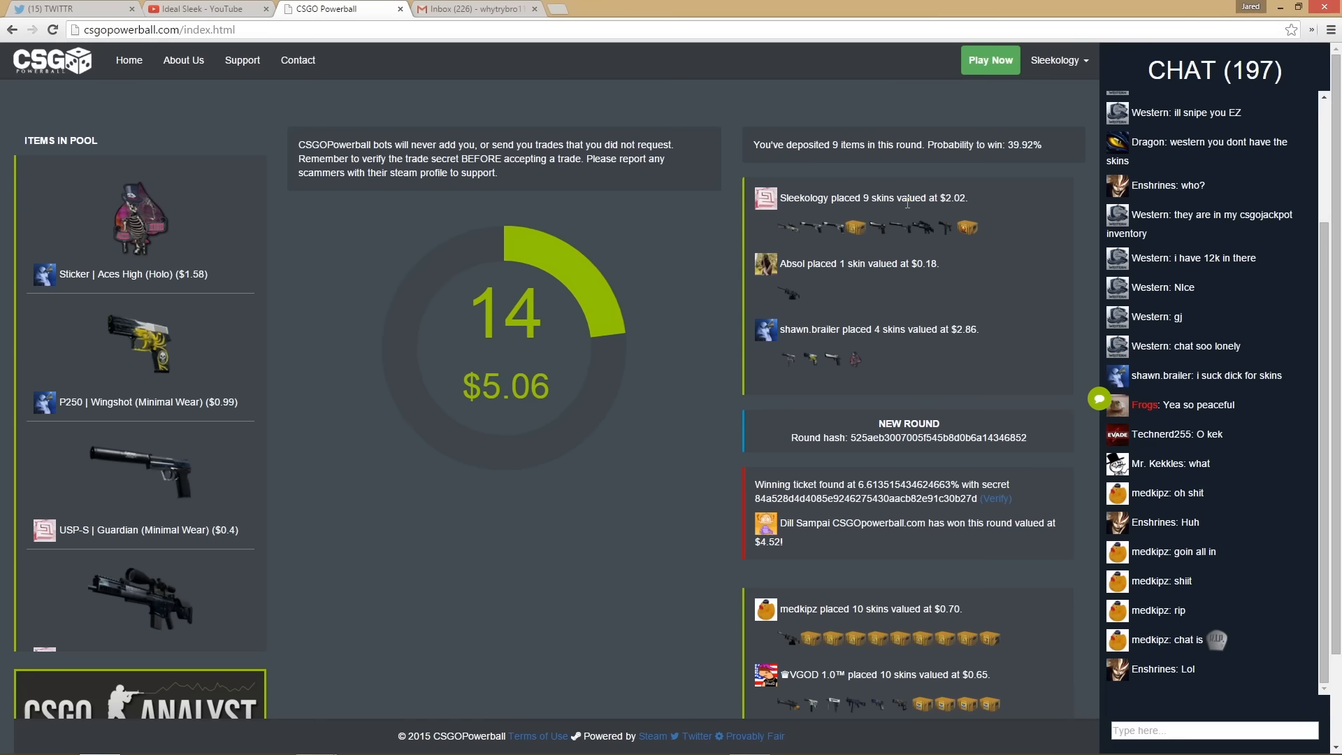
mouse_move(809, 238)
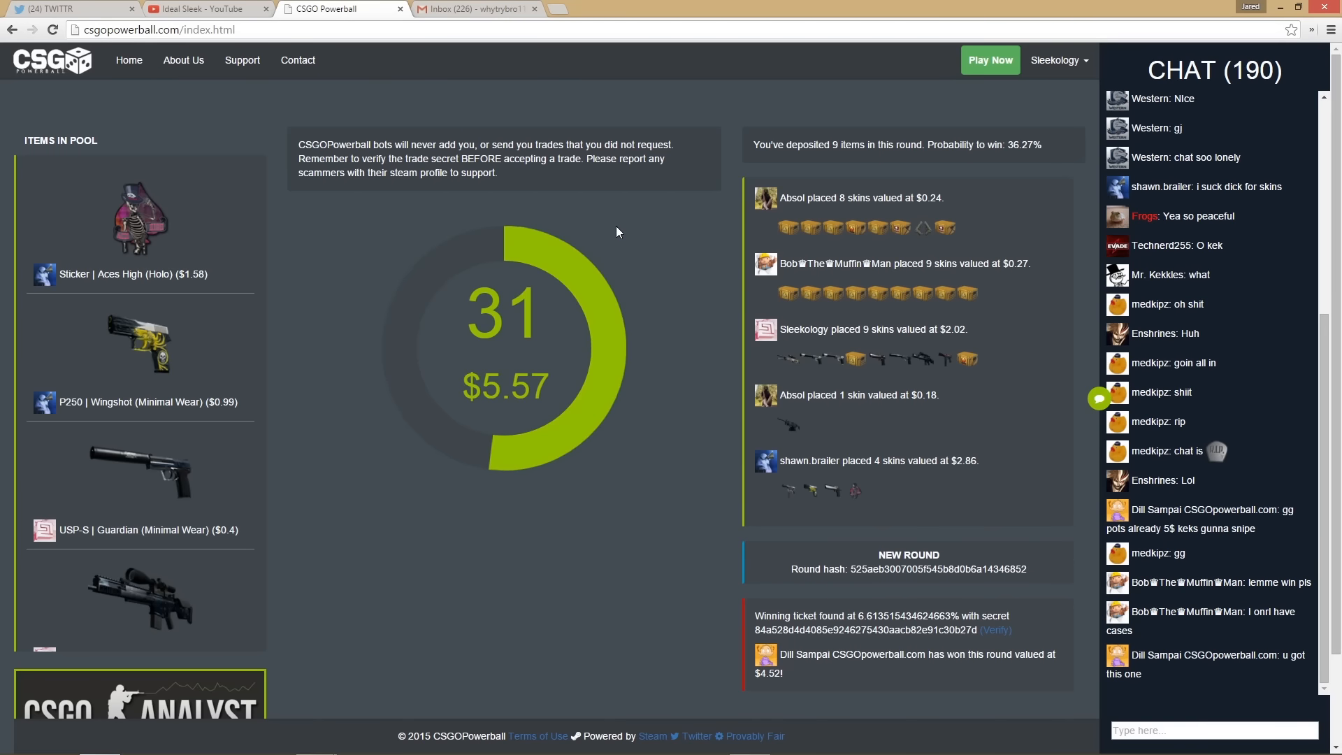
Step: Switch from the $5.57 jackpot round to the Twitter home feed
click(64, 9)
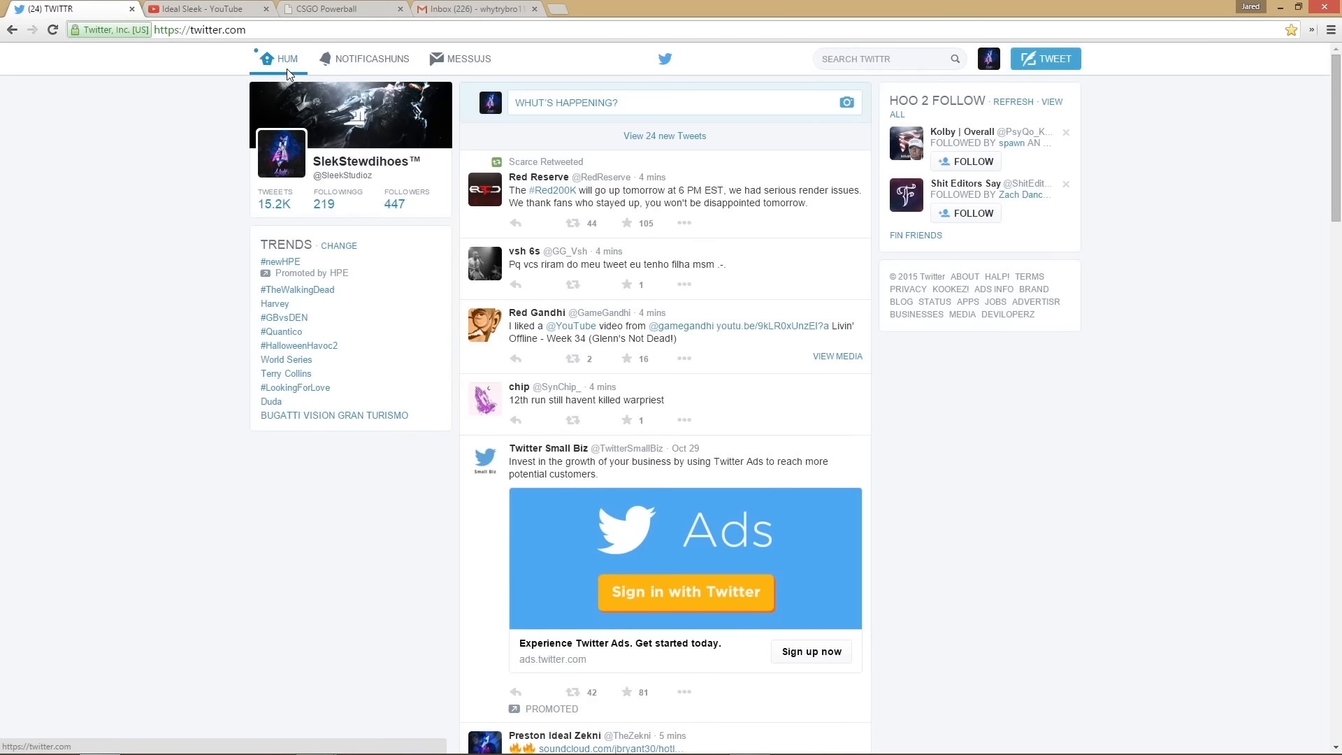
Step: Return to the CSGOPowerball jackpot page to watch the round finish
click(334, 9)
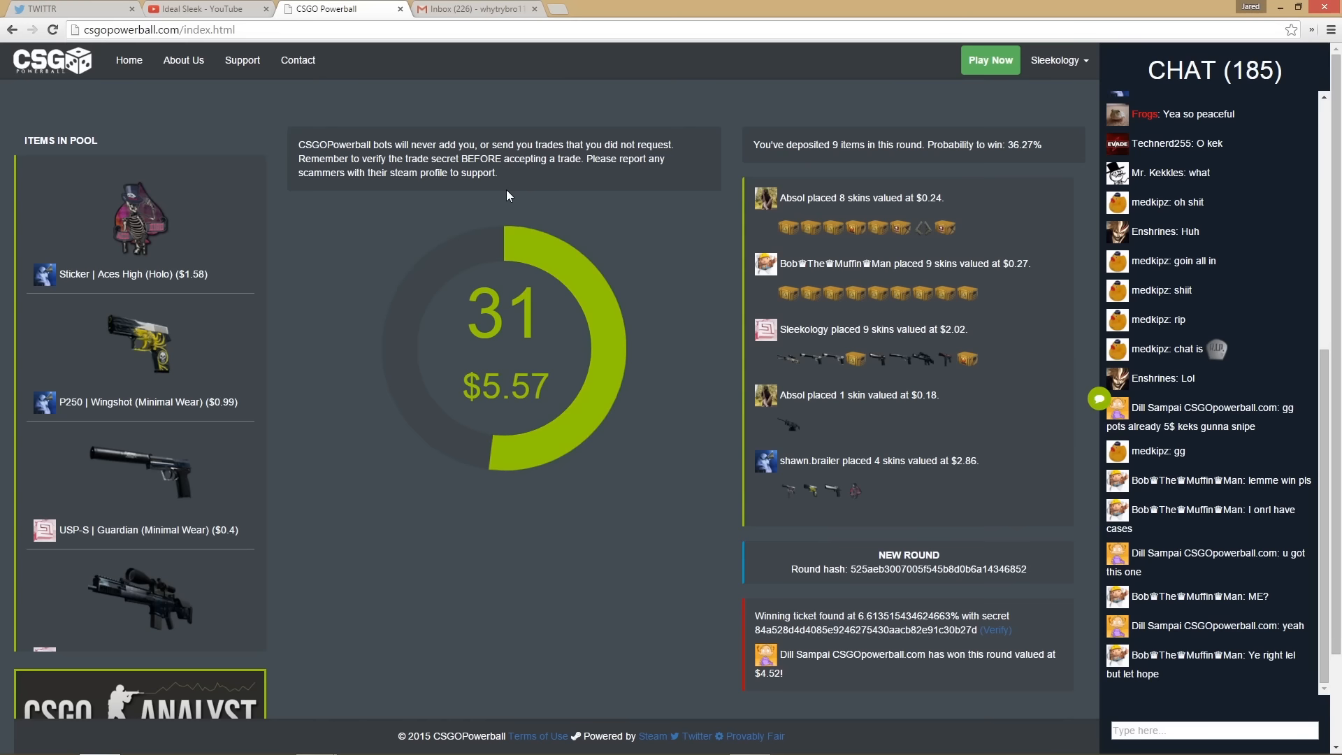
mouse_move(476, 187)
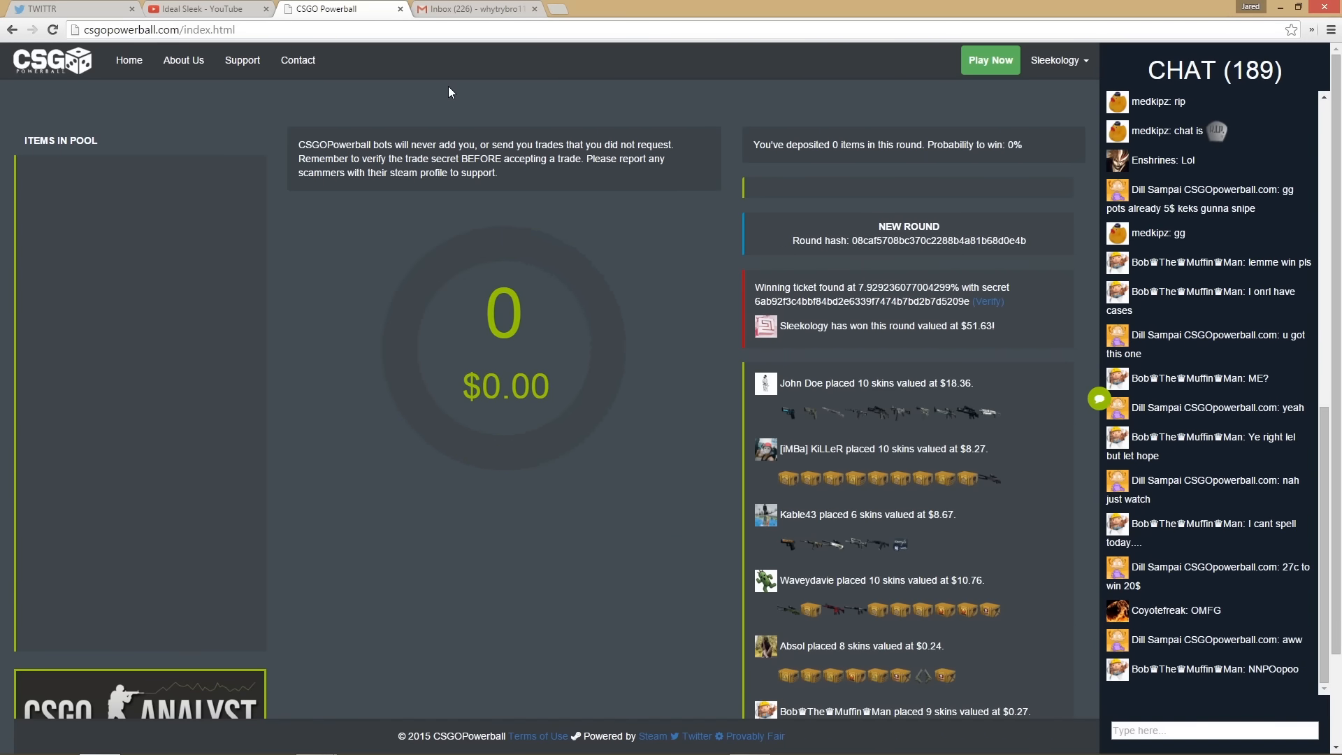
click(990, 60)
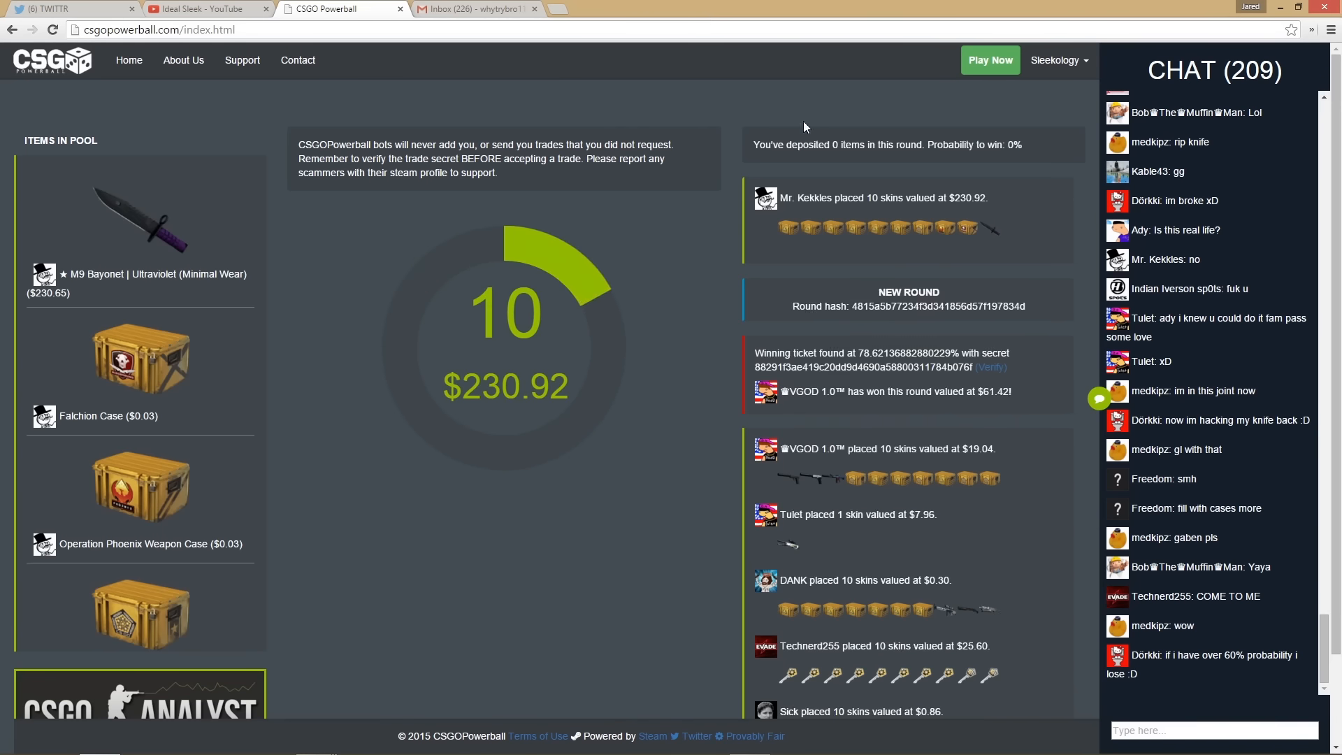
Step: Select two skins totalling $13.63 on the deposit page and submit them to the jackpot
click(989, 59)
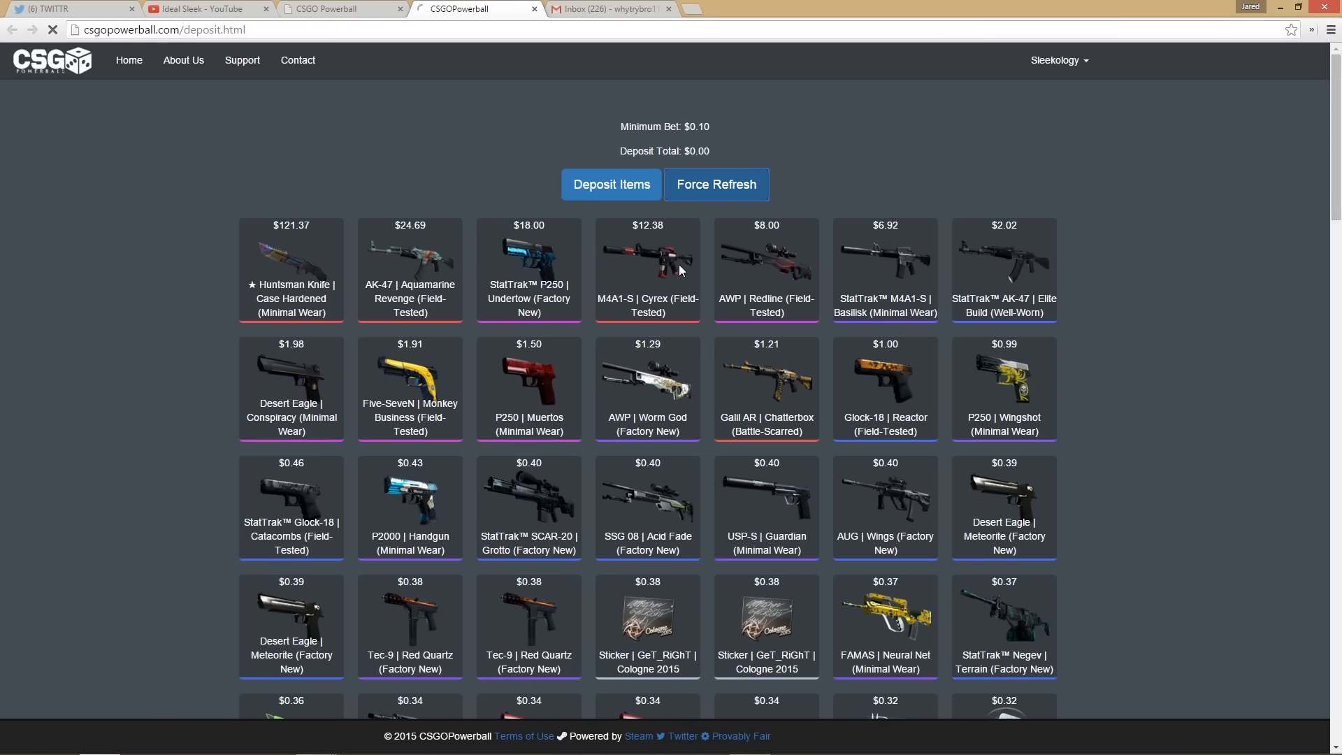
click(716, 185)
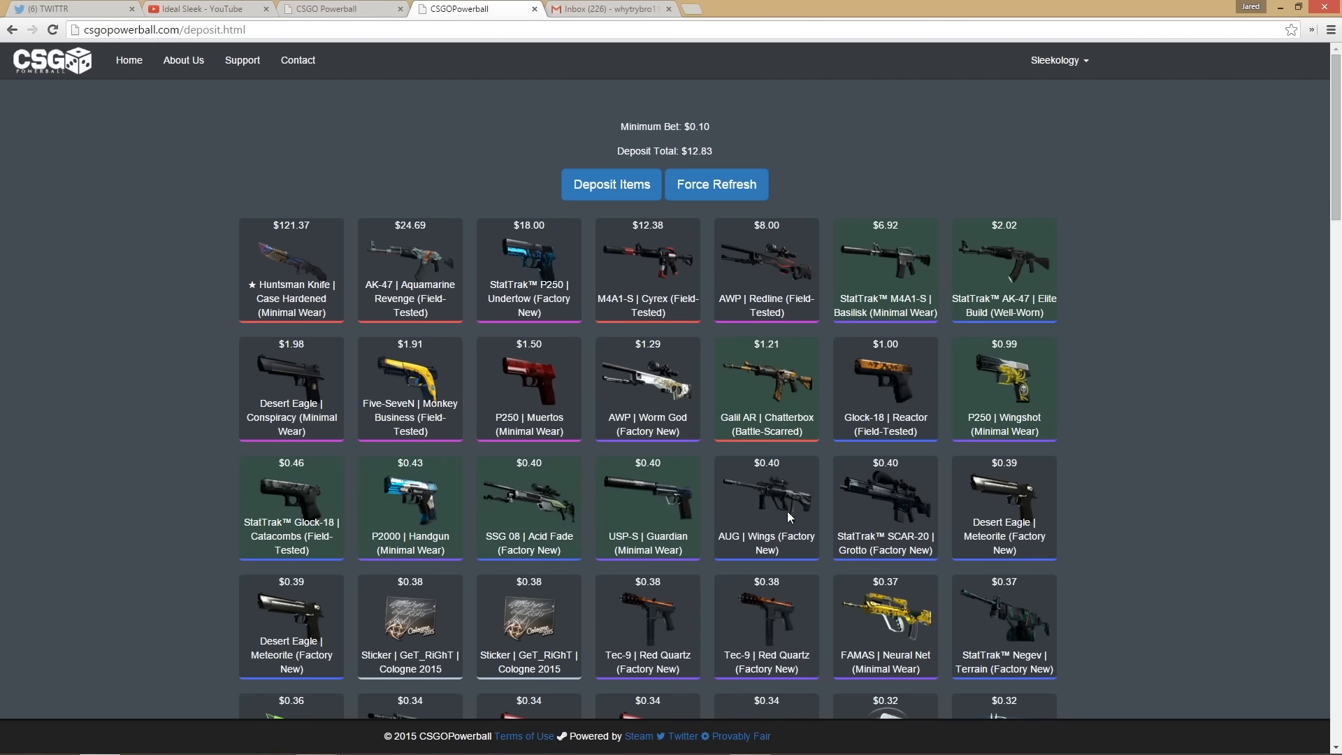
click(765, 508)
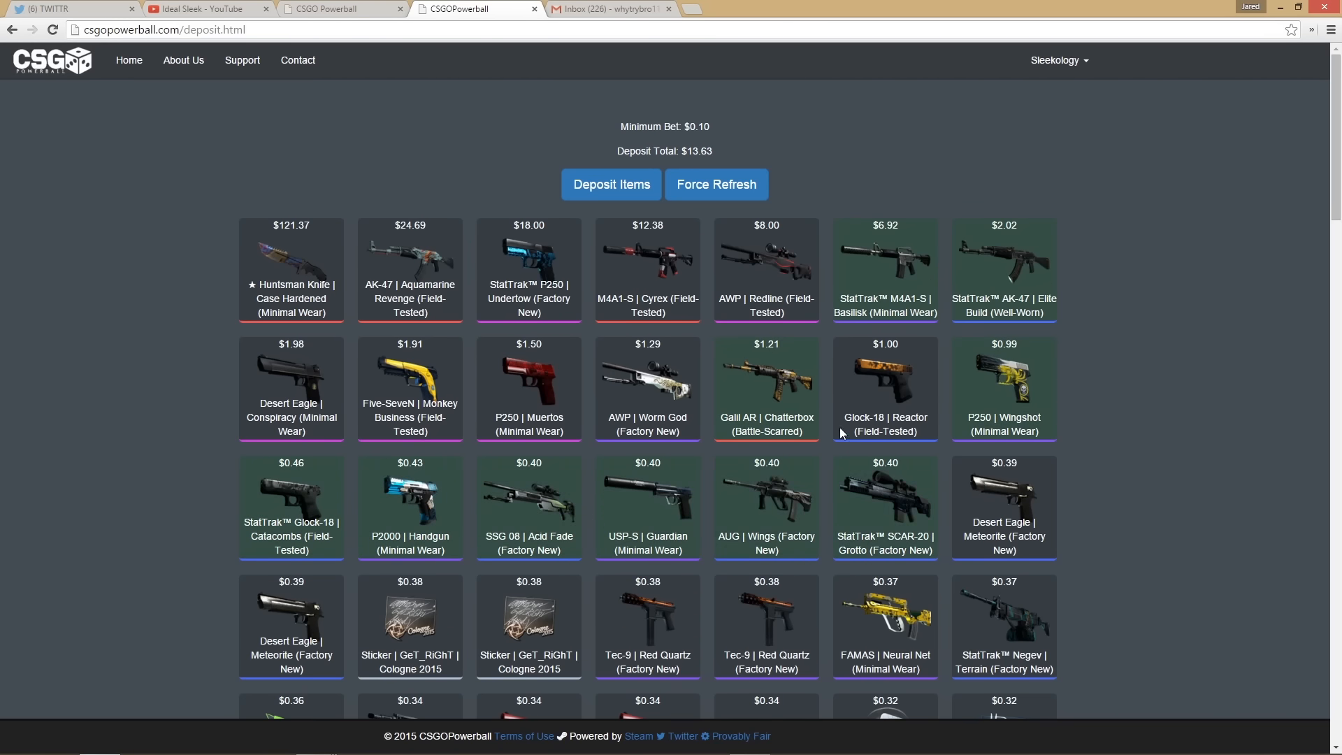
click(611, 185)
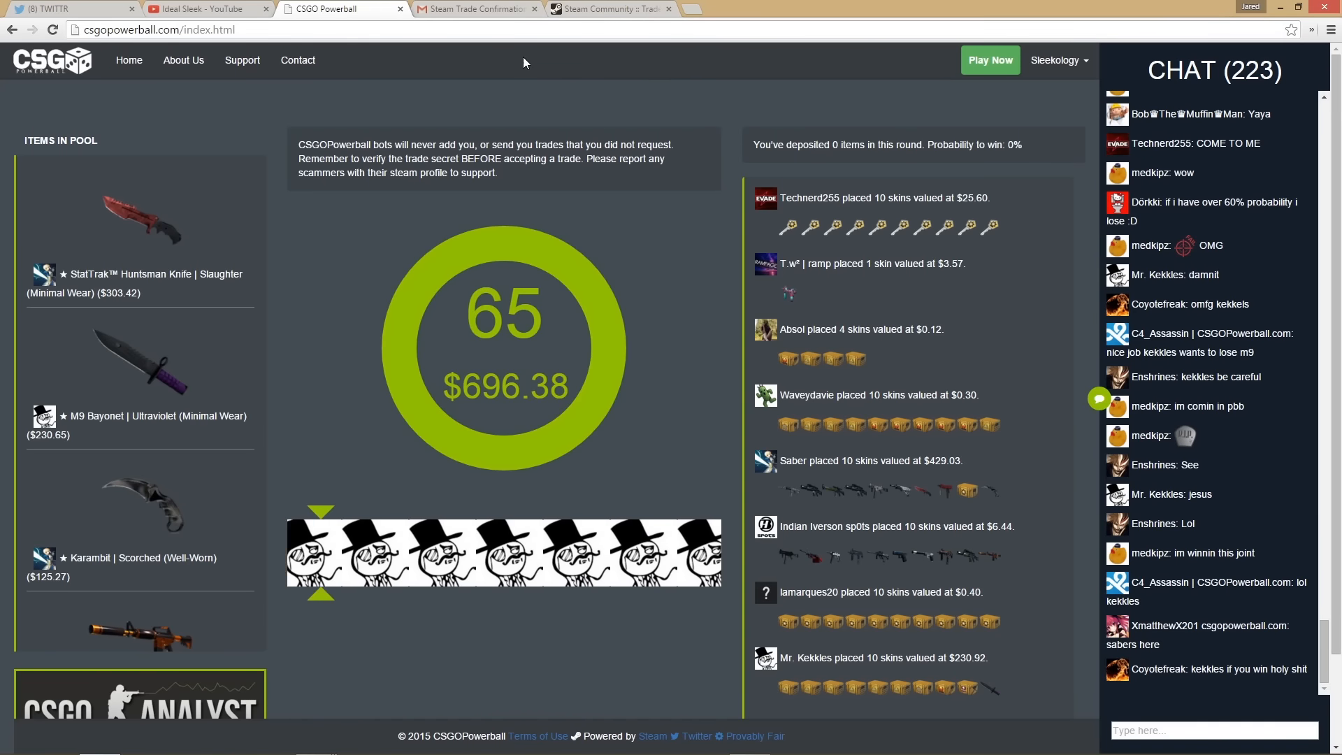
Step: Switch to the Gmail inbox after the $696.38 round is won by another player
click(477, 9)
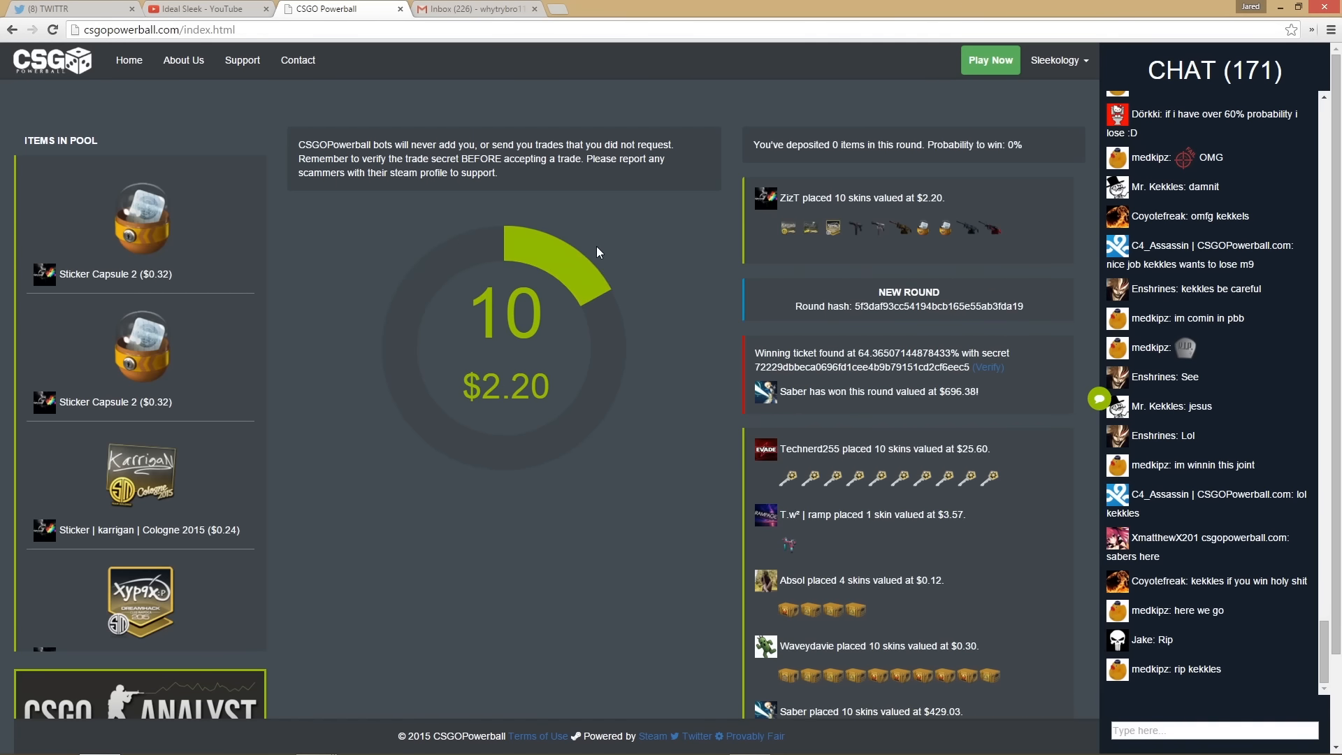
click(475, 9)
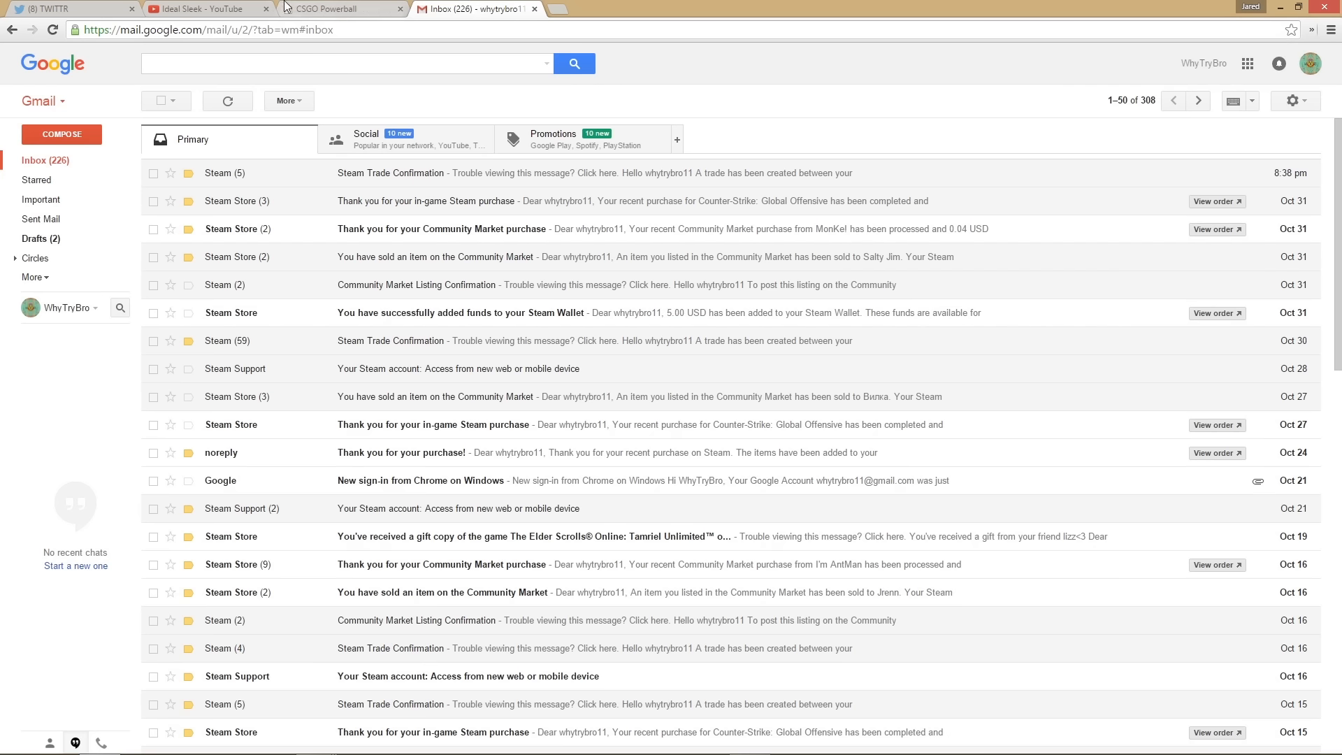
click(341, 8)
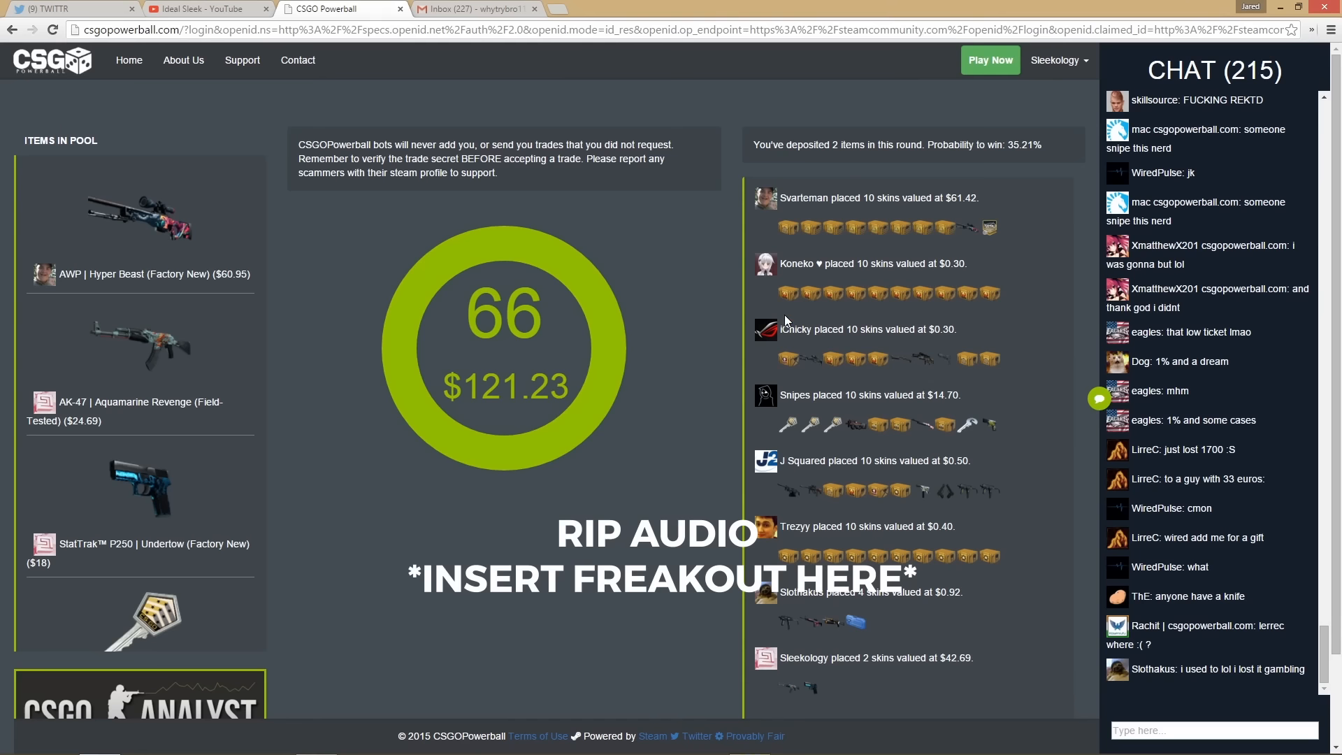
mouse_move(783, 328)
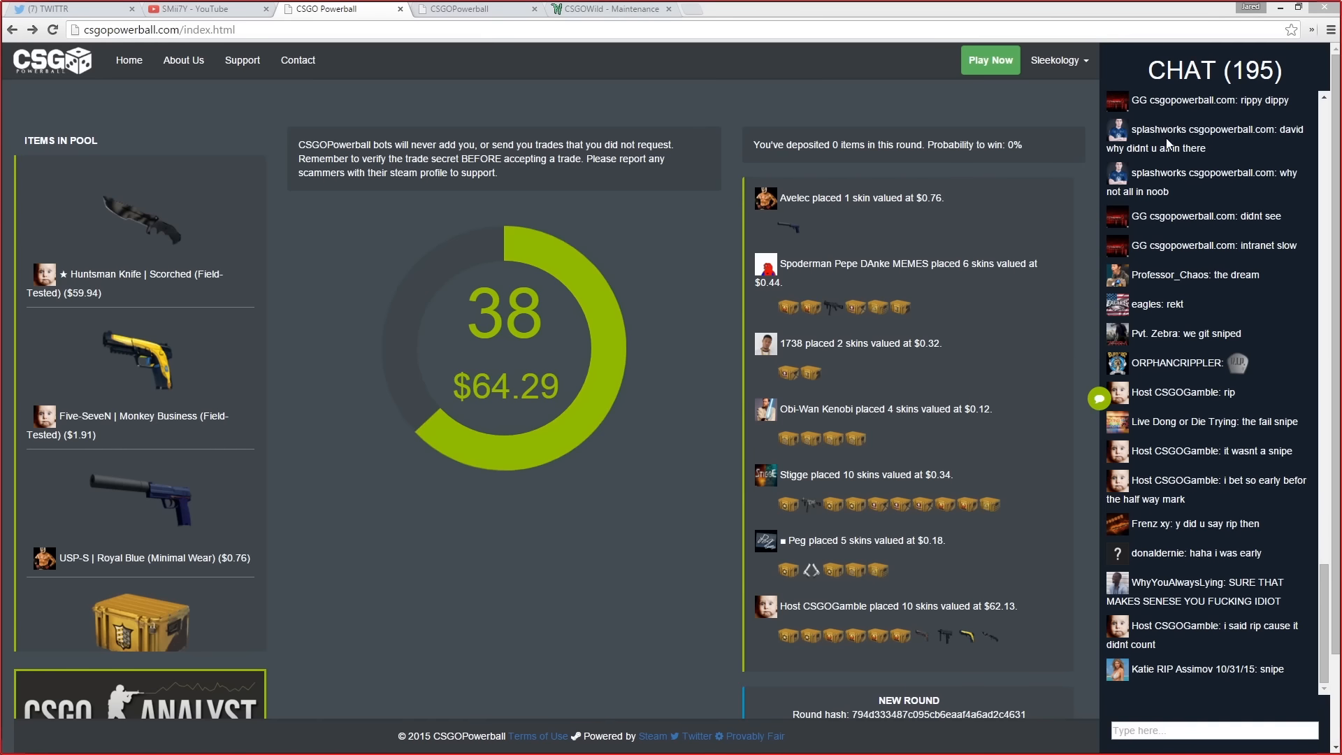
mouse_move(747, 111)
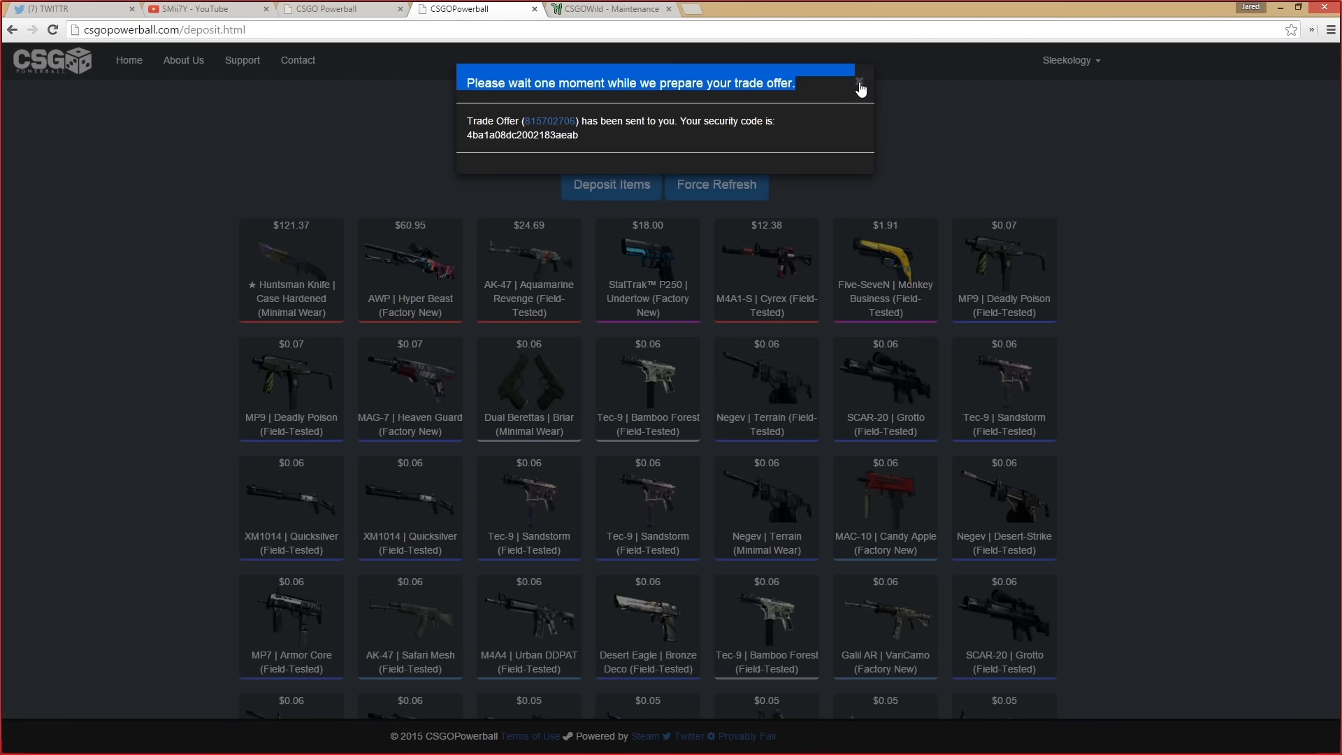
Step: Dismiss the trade offer notice and continue the deposit of 3 skins worth $55.07
click(858, 74)
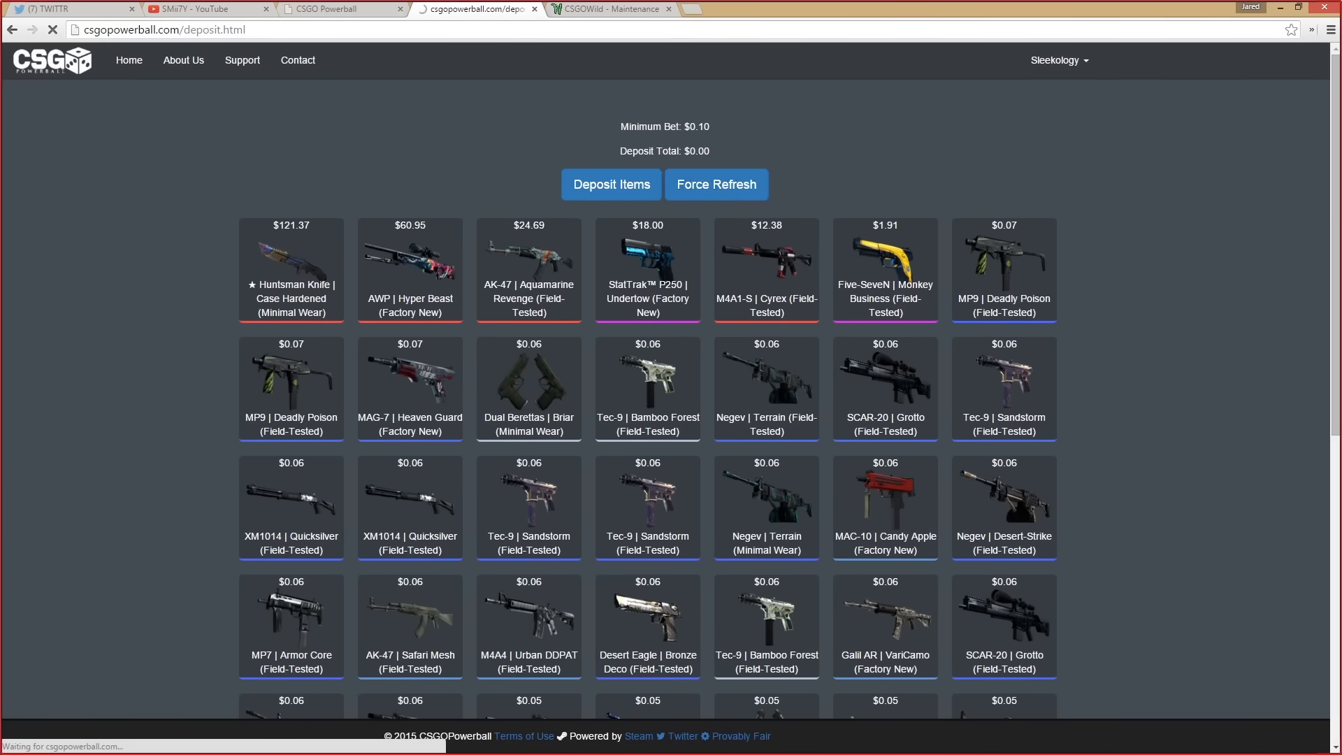
click(716, 184)
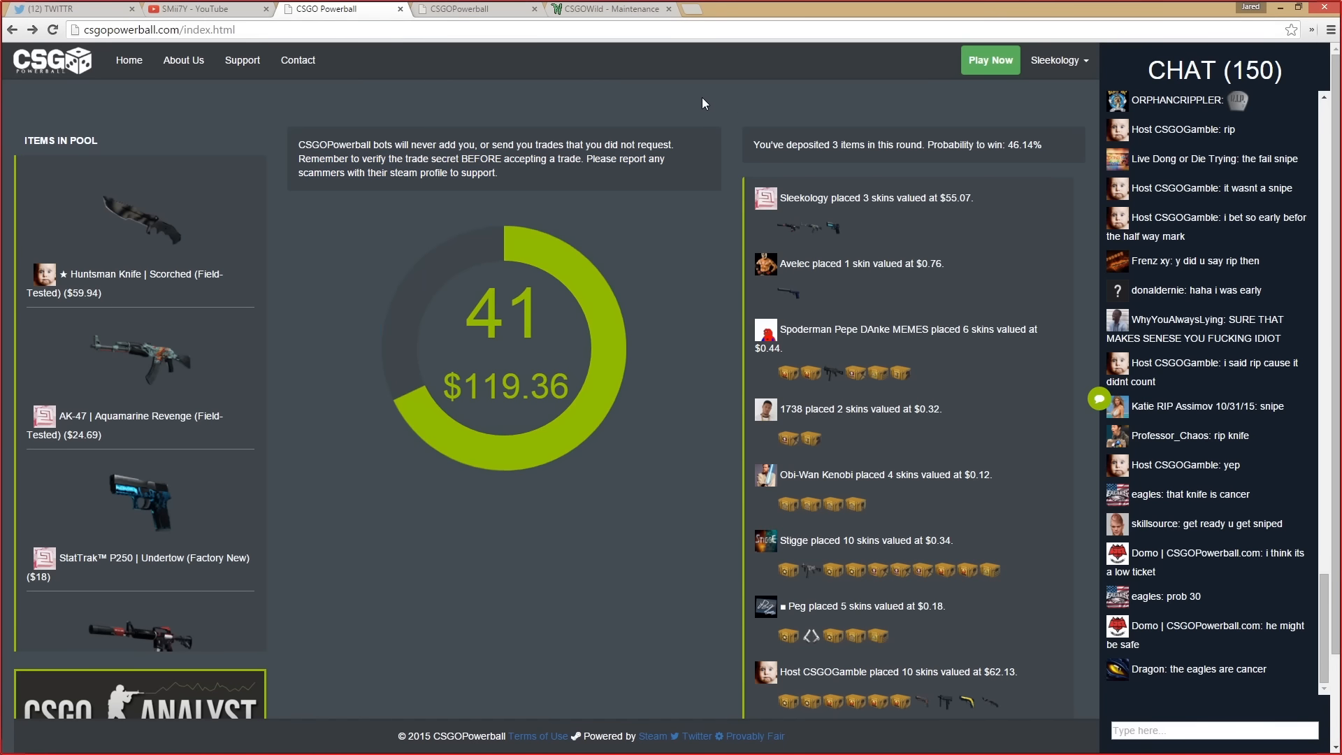
mouse_move(681, 89)
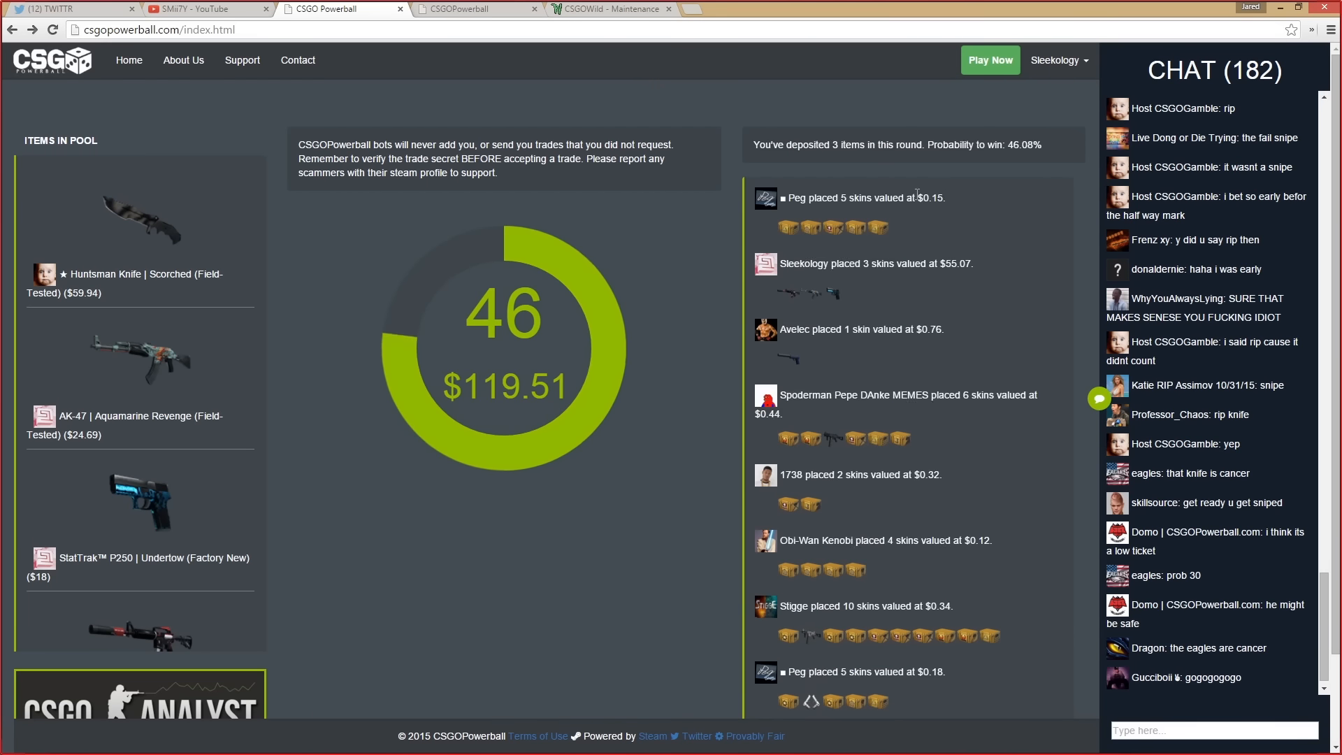
mouse_move(750, 126)
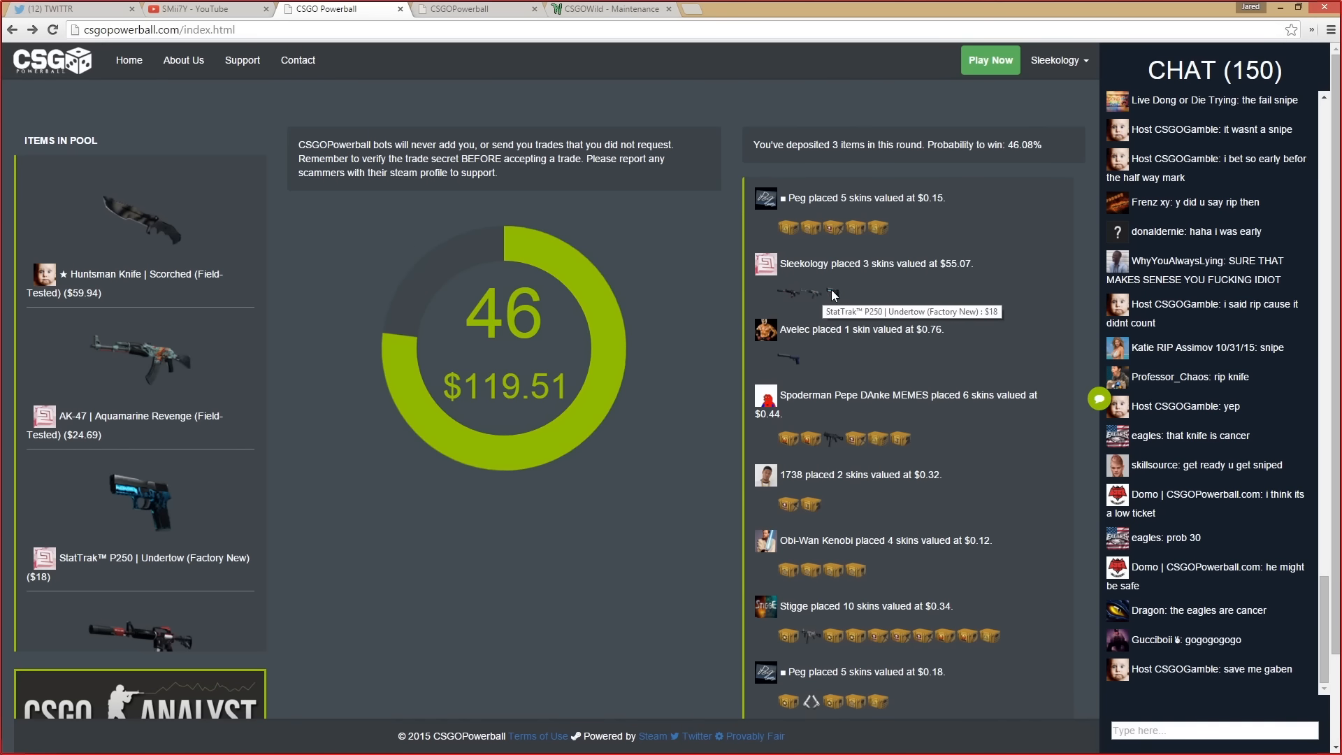
mouse_move(790, 296)
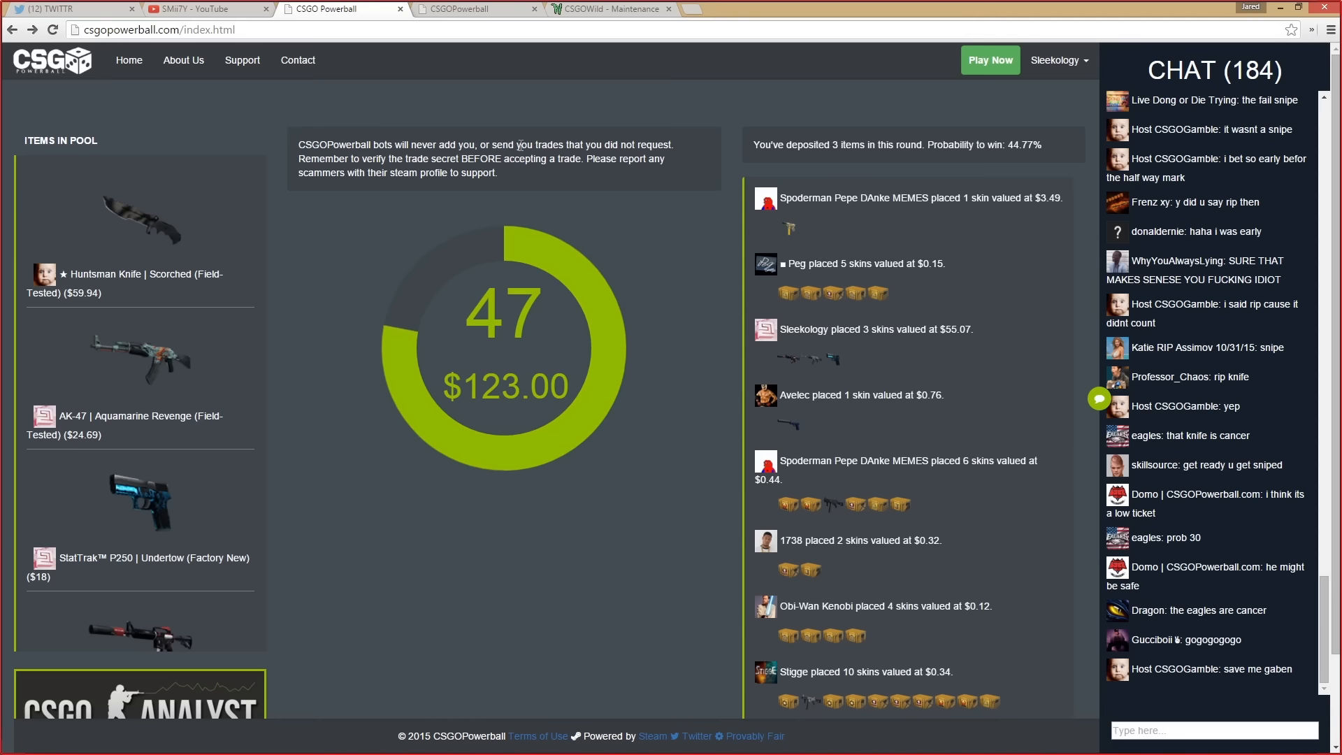
mouse_move(988, 215)
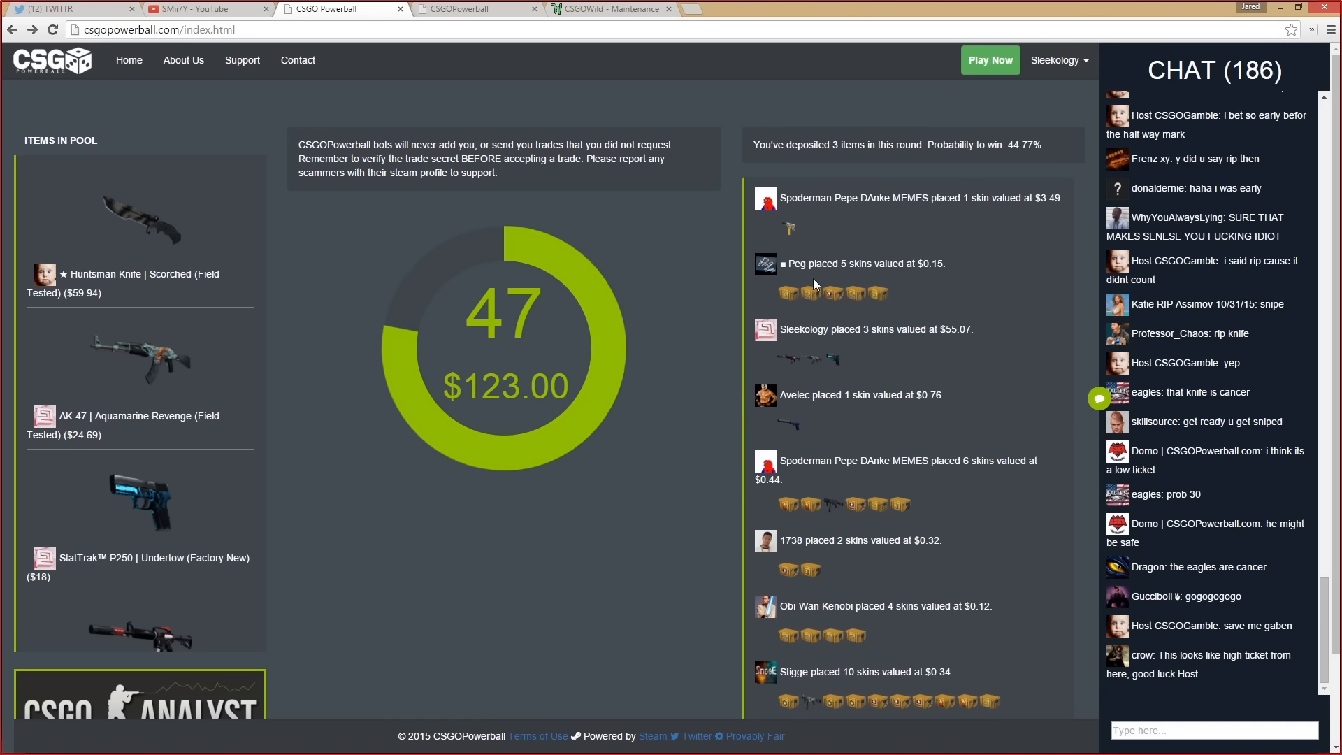
mouse_move(813, 326)
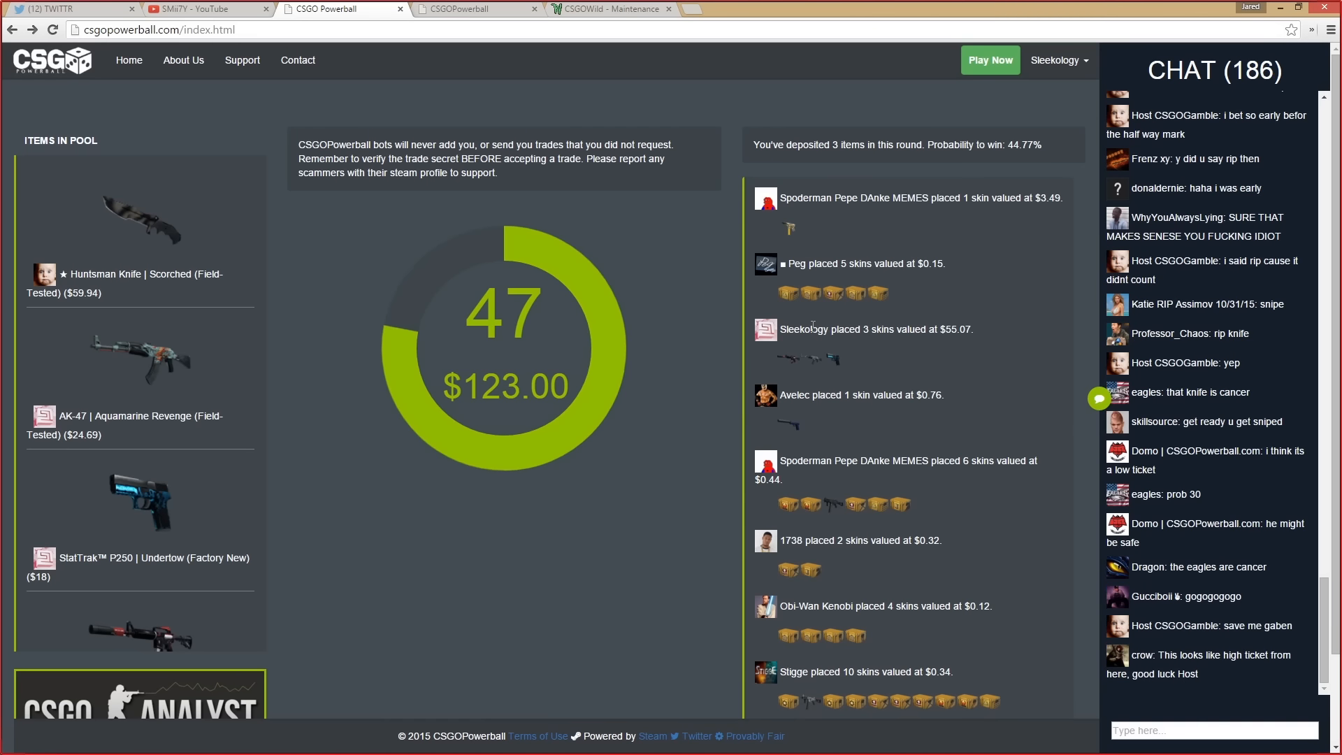
Step: Highlight your entry of 3 skins valued at $55.07 in the $123.00 round
drag(829, 330, 971, 330)
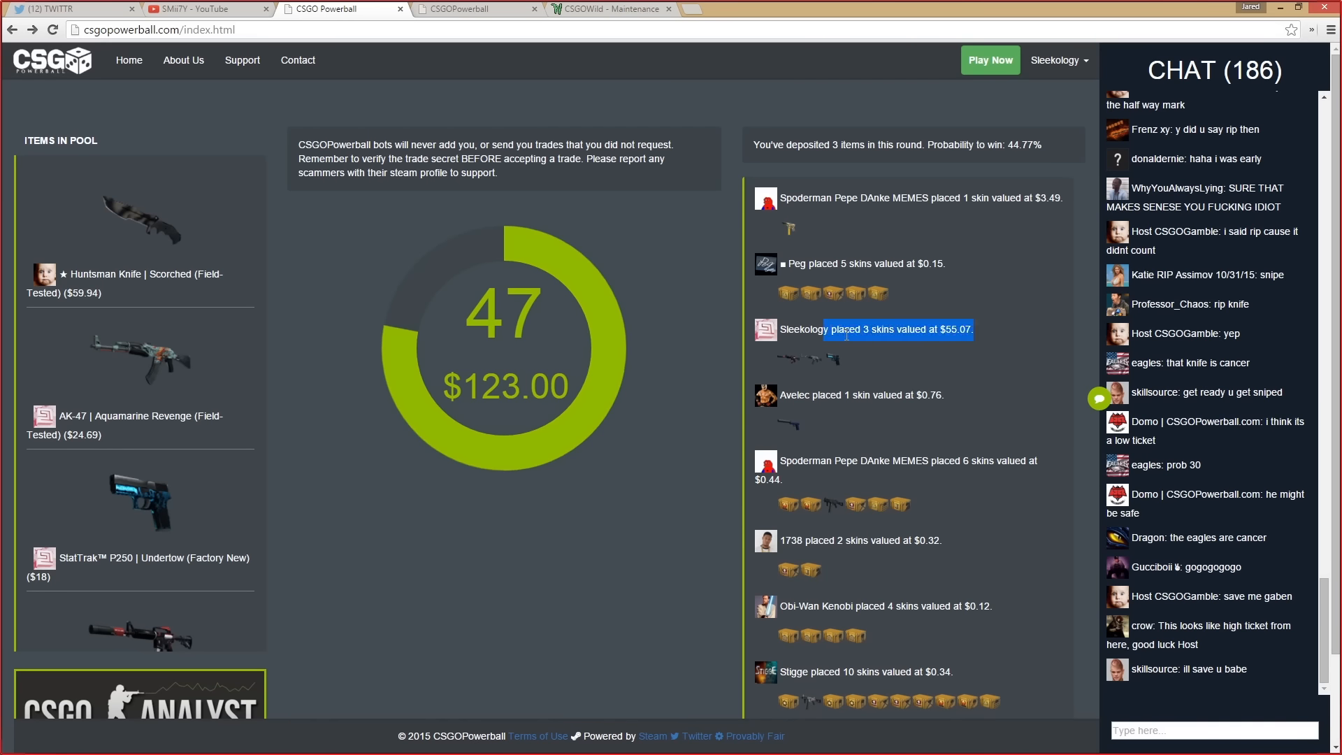